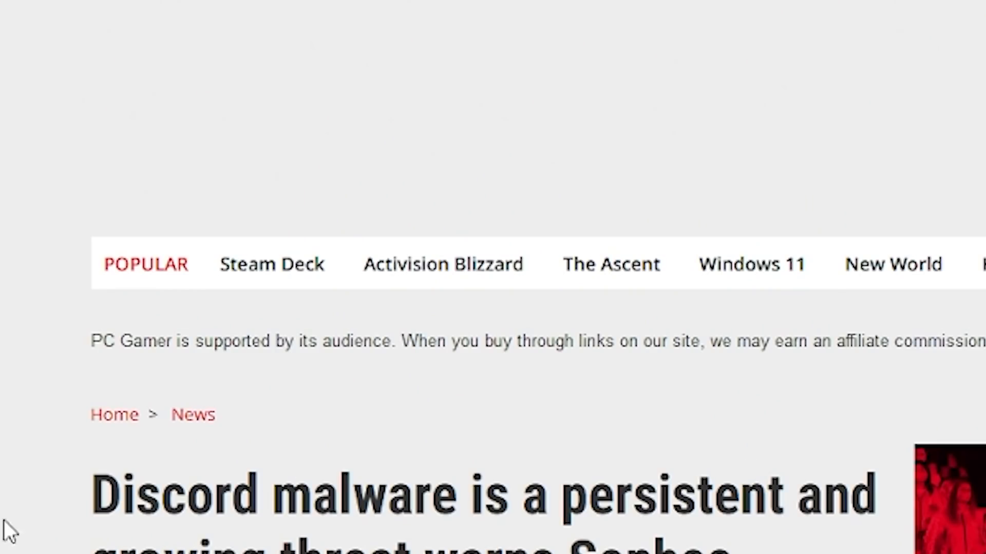
scroll("down", 3)
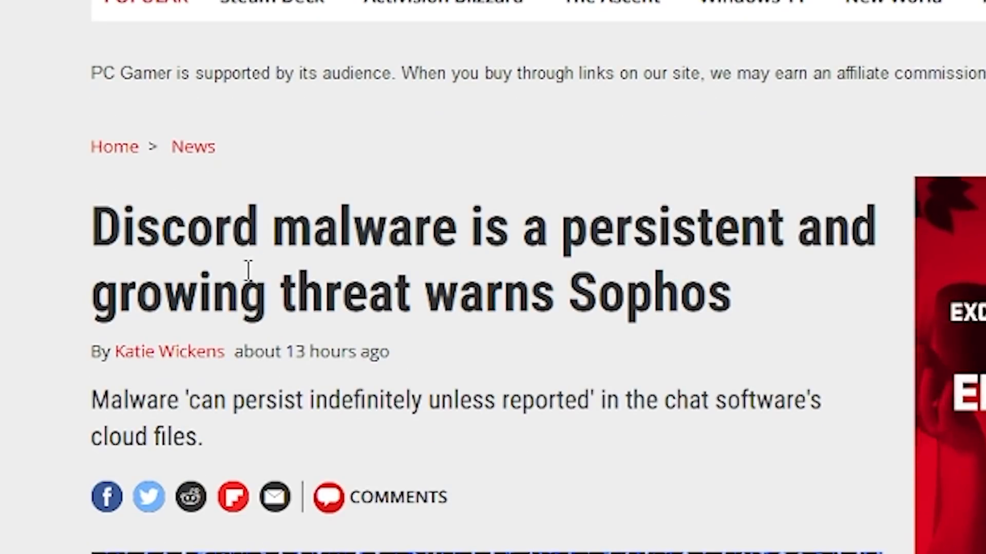
scroll("down", 3)
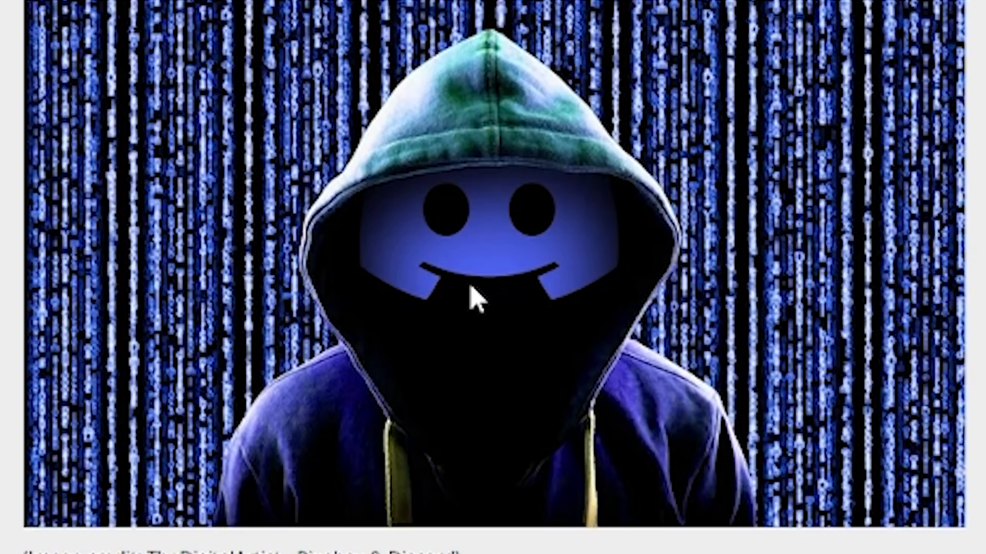
scroll("down", 3)
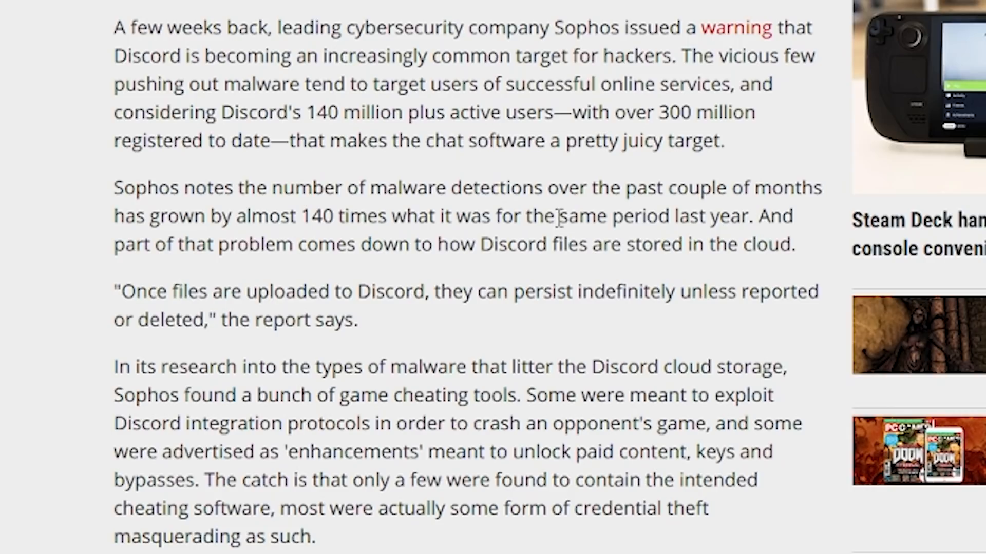
scroll("down", 3)
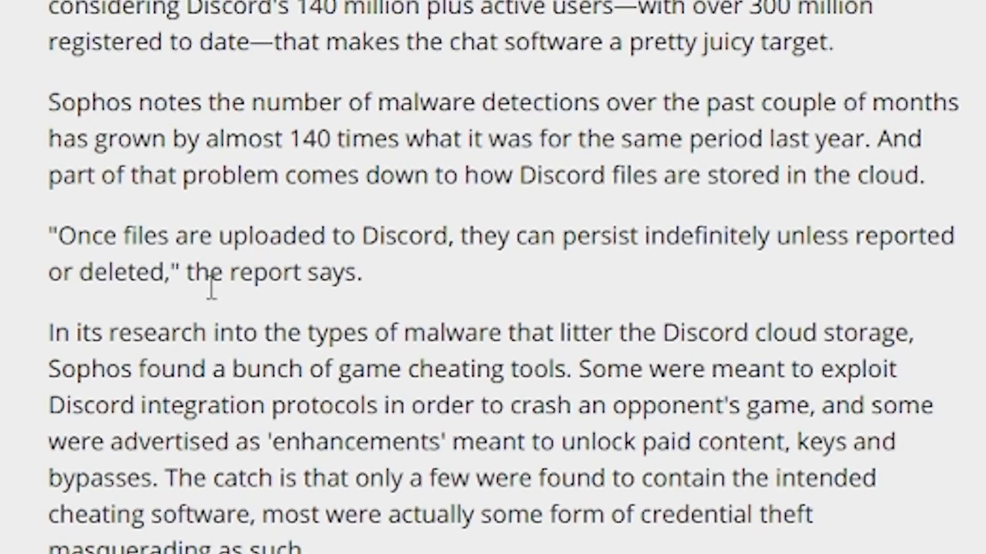
mouse_move(318, 317)
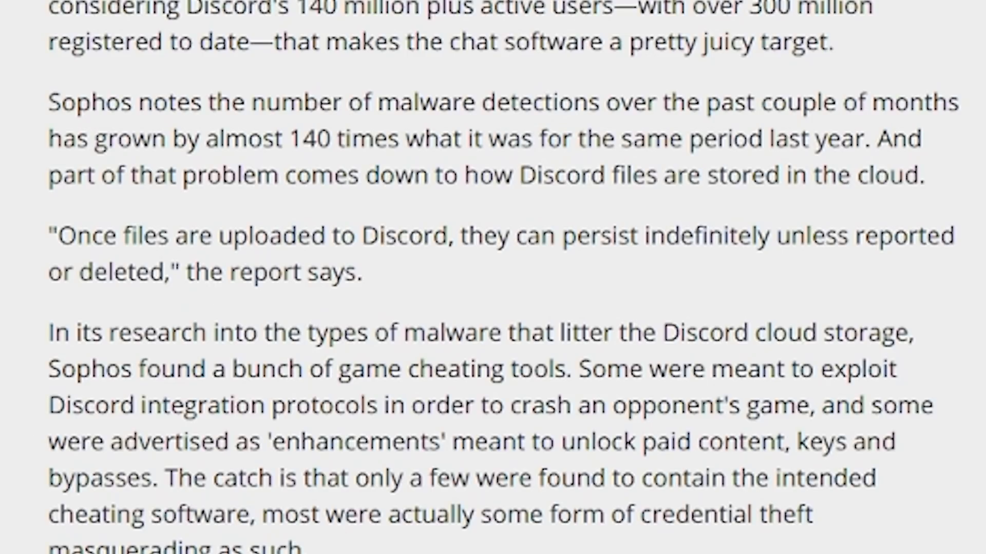
scroll("down", 3)
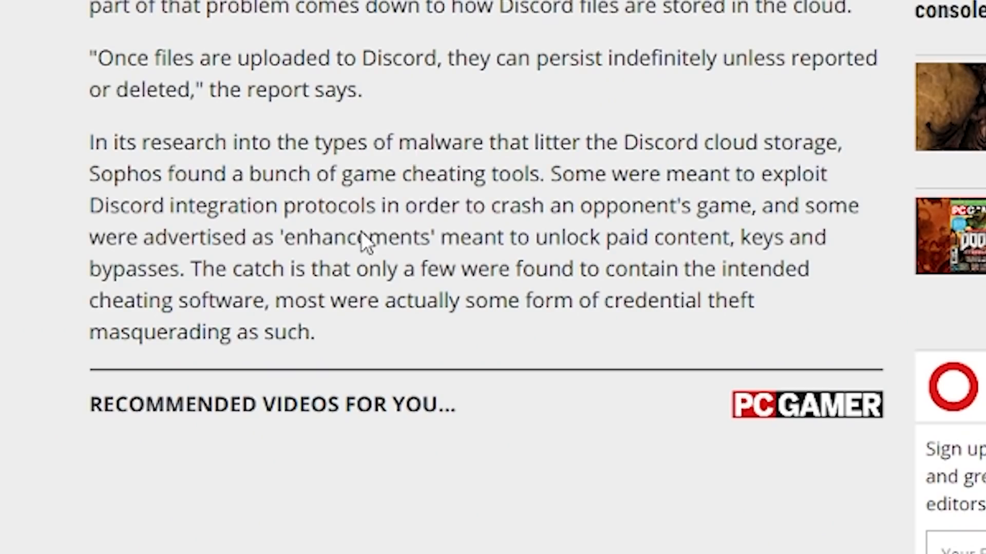